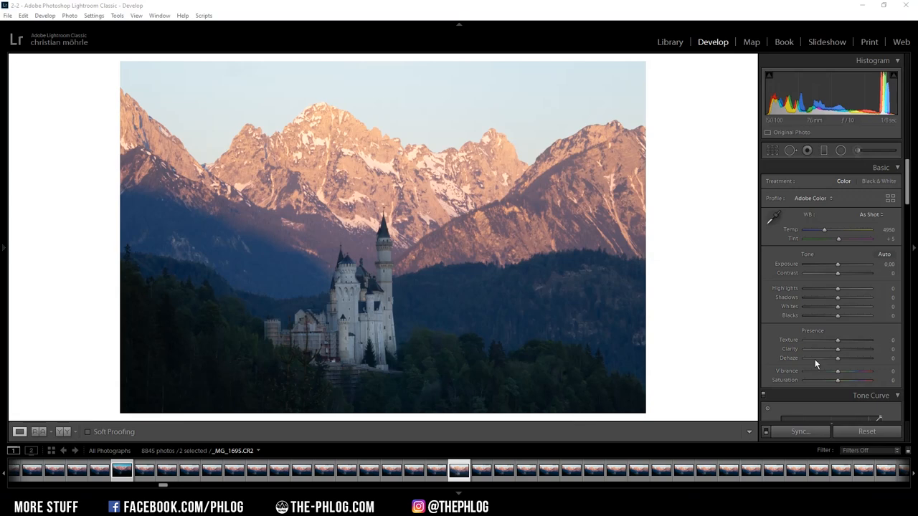
mouse_move(787, 256)
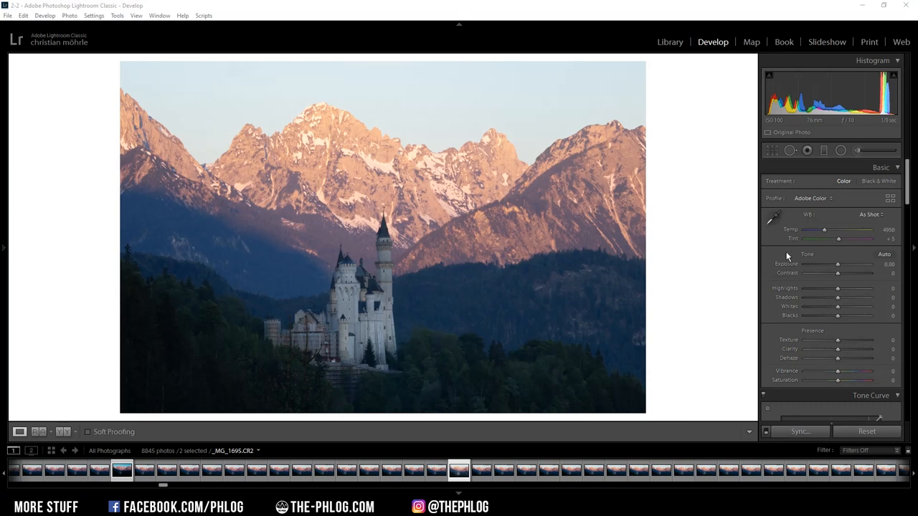
mouse_move(714, 256)
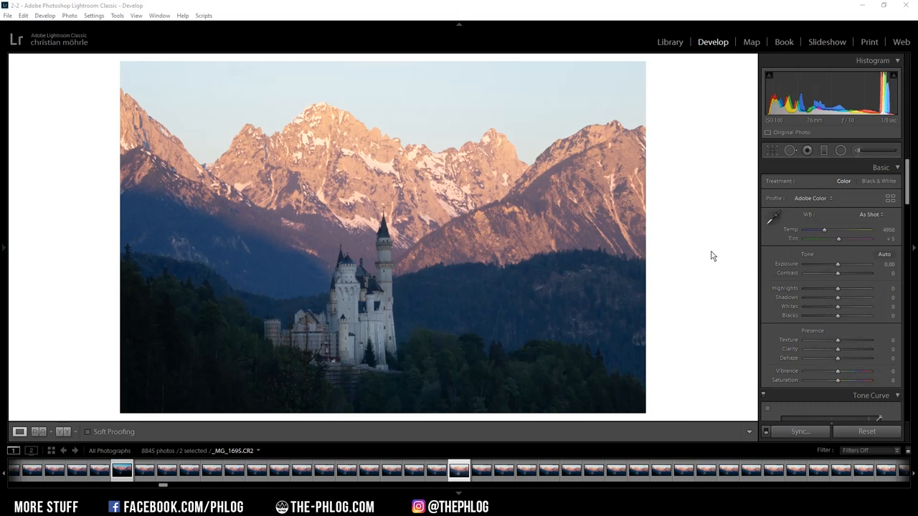
Choose Adobe Standard from the Basic panel's Profile list, replacing Adobe Color
scroll("down", 3)
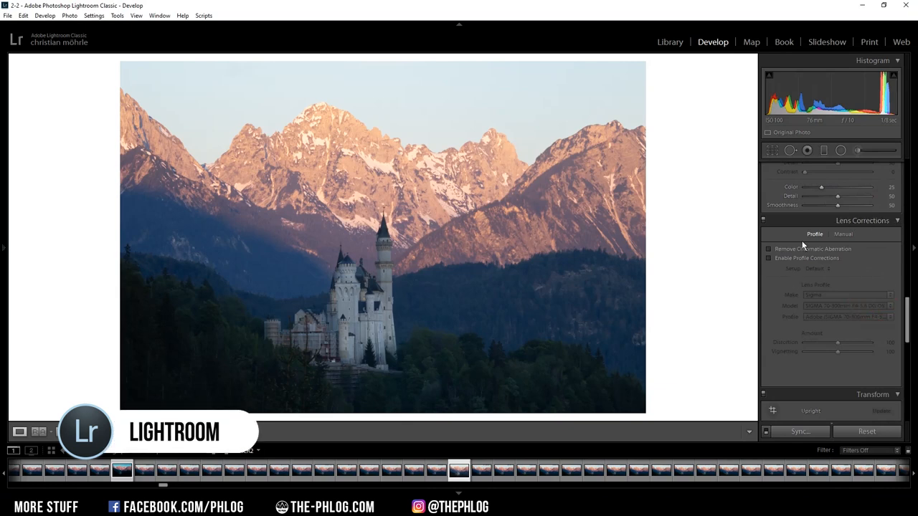
left_click(770, 258)
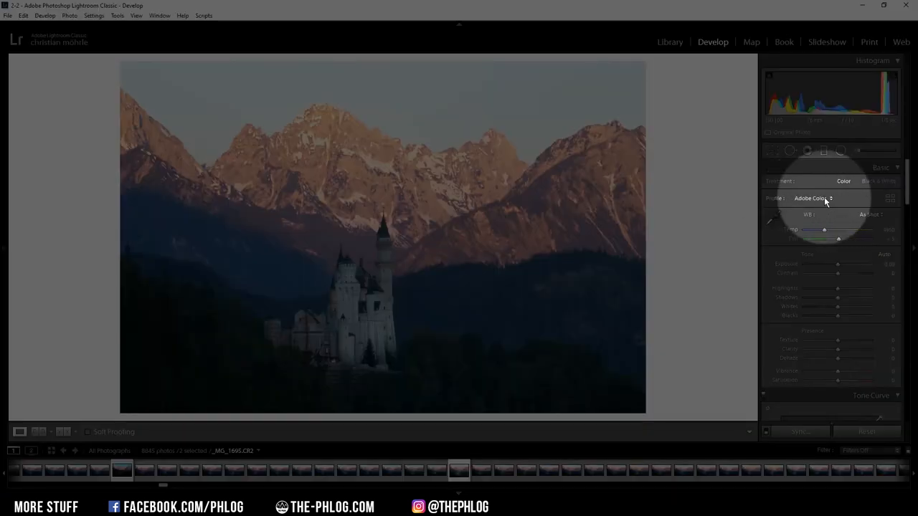
left_click(810, 198)
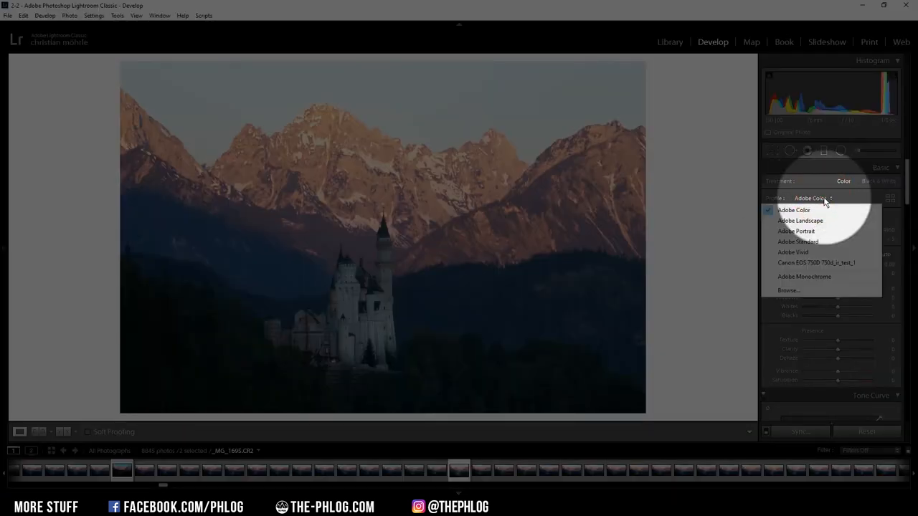
left_click(799, 242)
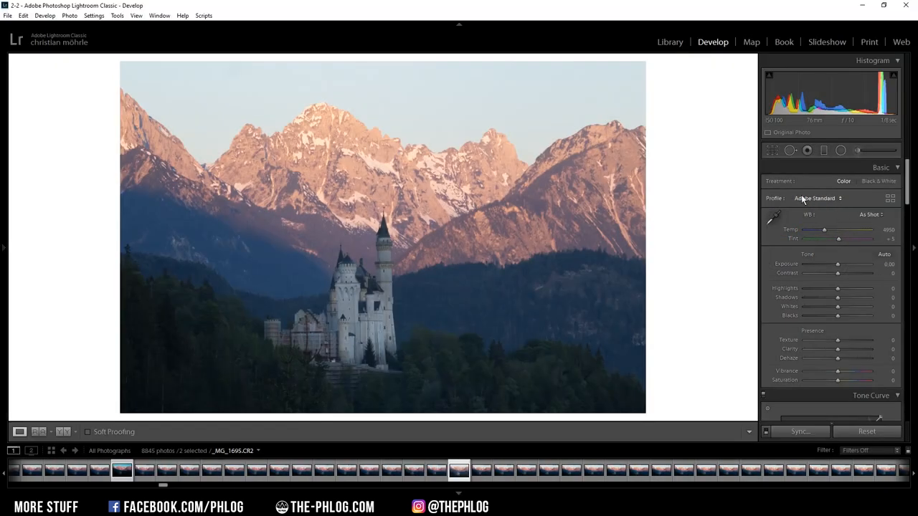
mouse_move(816, 204)
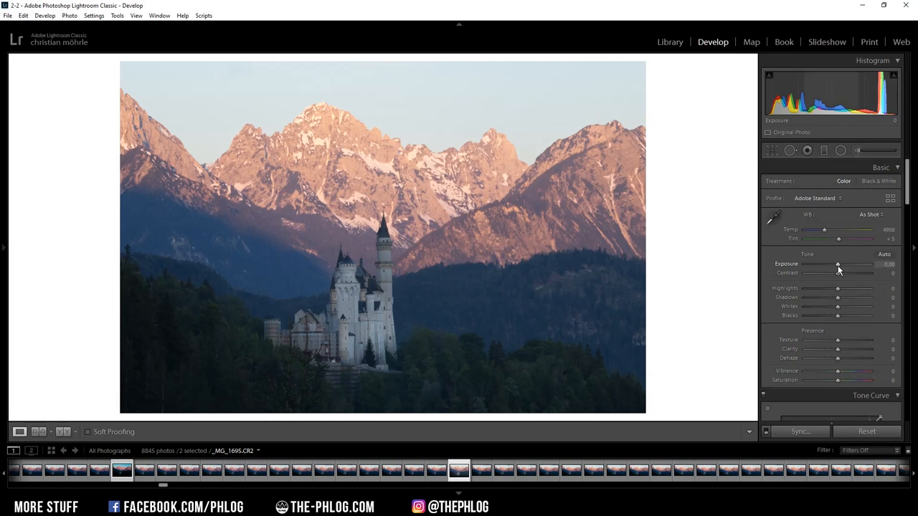
mouse_move(284, 308)
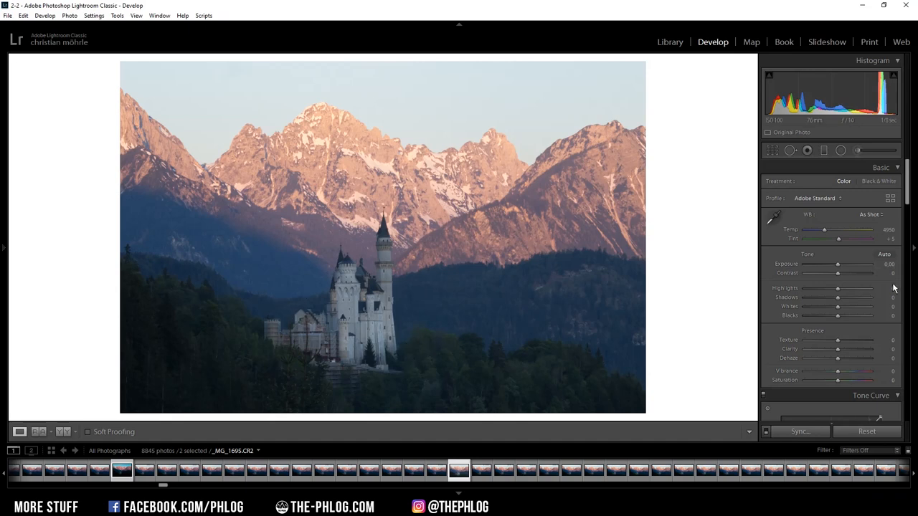
Lower Exposure to -0.36 and Highlights to -46
left_click_drag(837, 264, 835, 264)
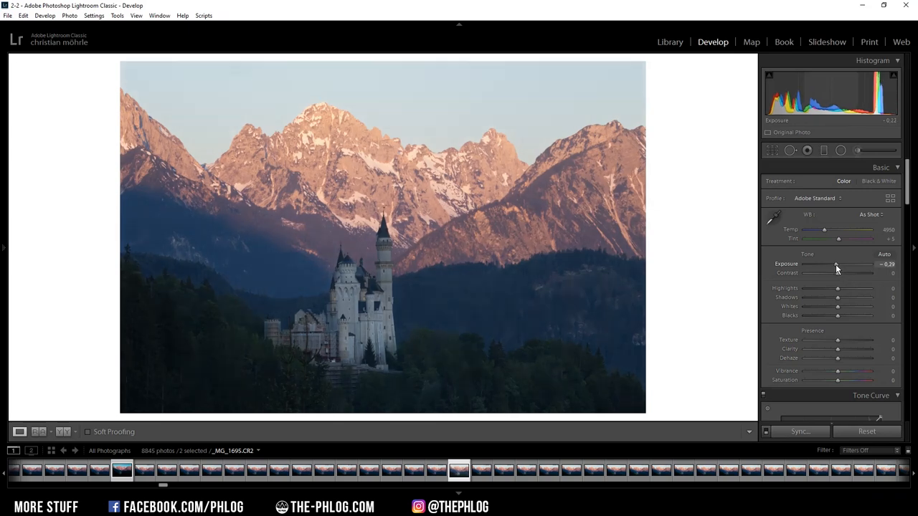
left_click_drag(838, 264, 834, 264)
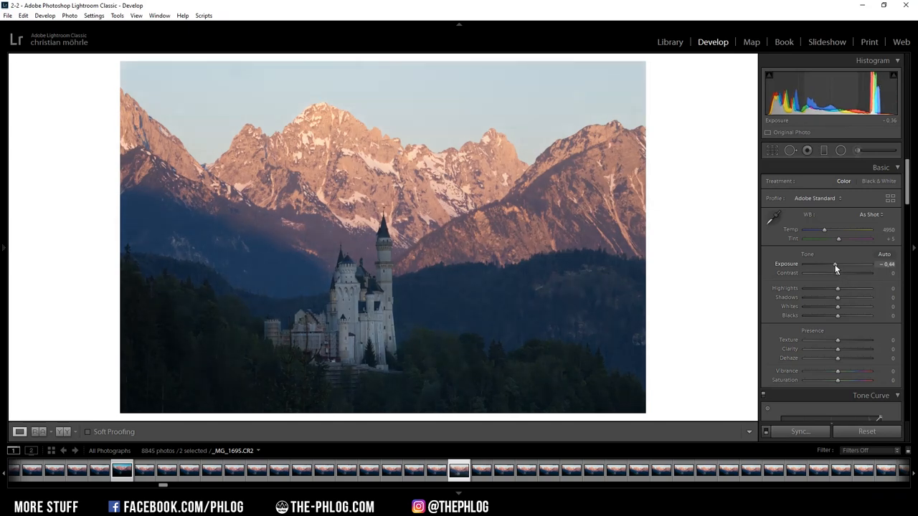
left_click_drag(836, 269, 837, 269)
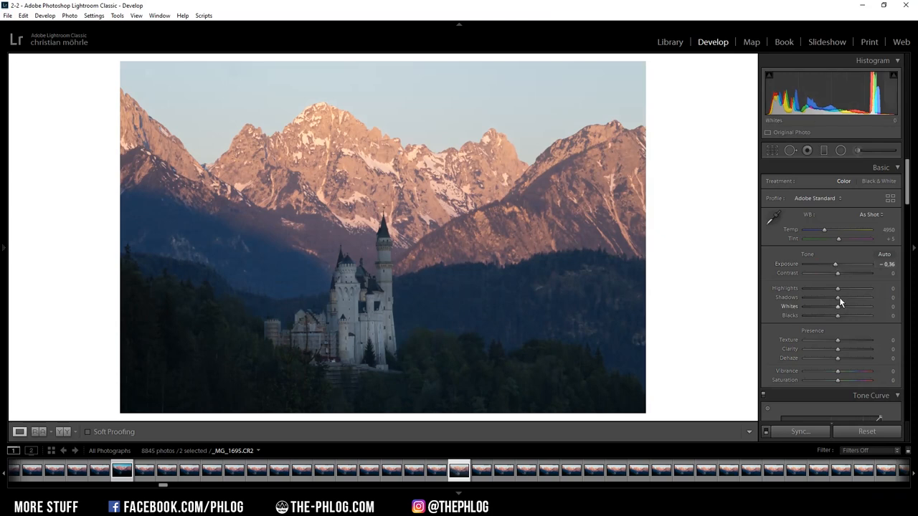
left_click_drag(837, 288, 830, 288)
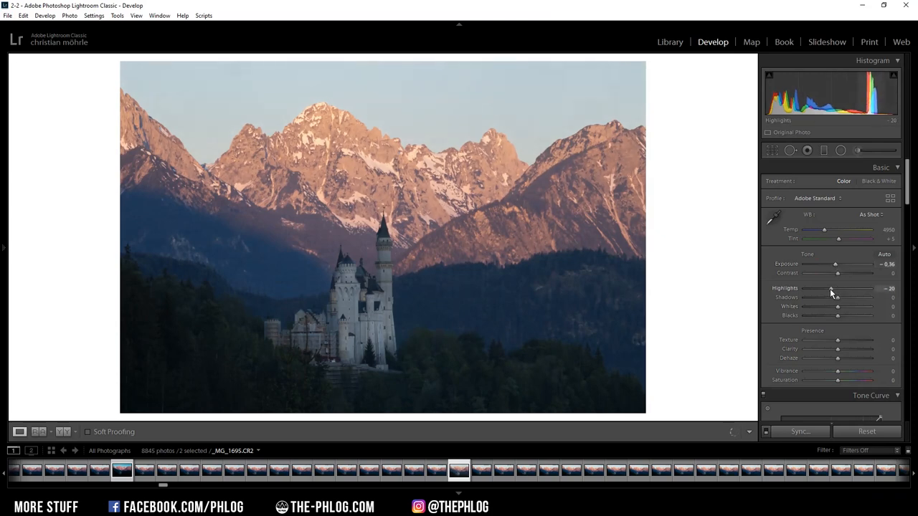
left_click_drag(833, 292, 823, 292)
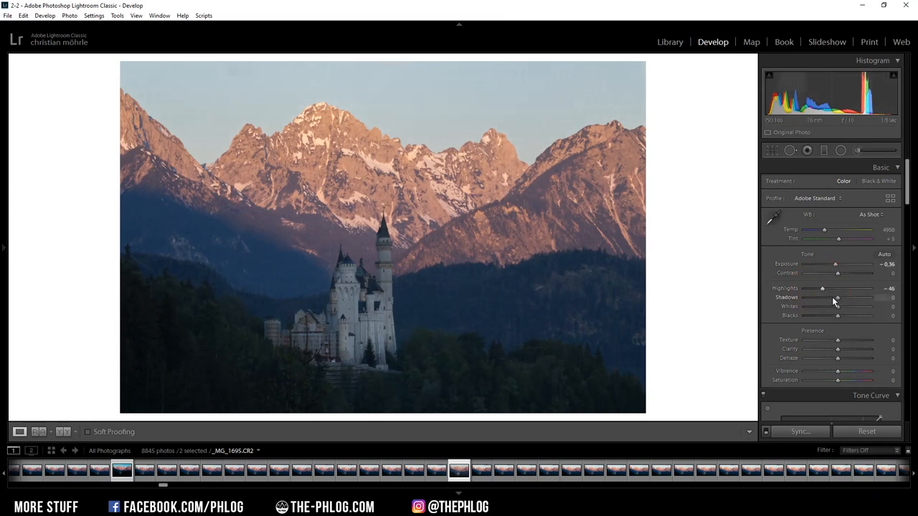
mouse_move(837, 301)
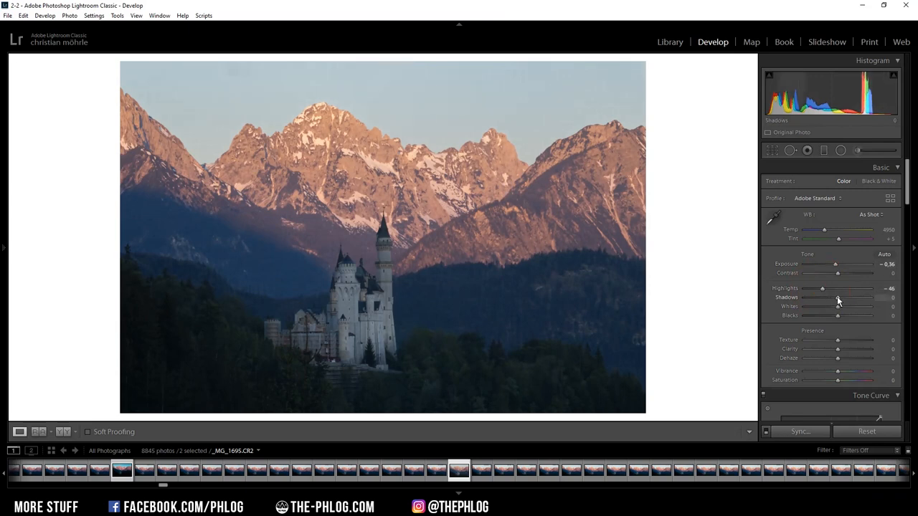
Set Shadows to -62 and Blacks to -14, and raise the Whites slightly
left_click_drag(837, 297, 830, 297)
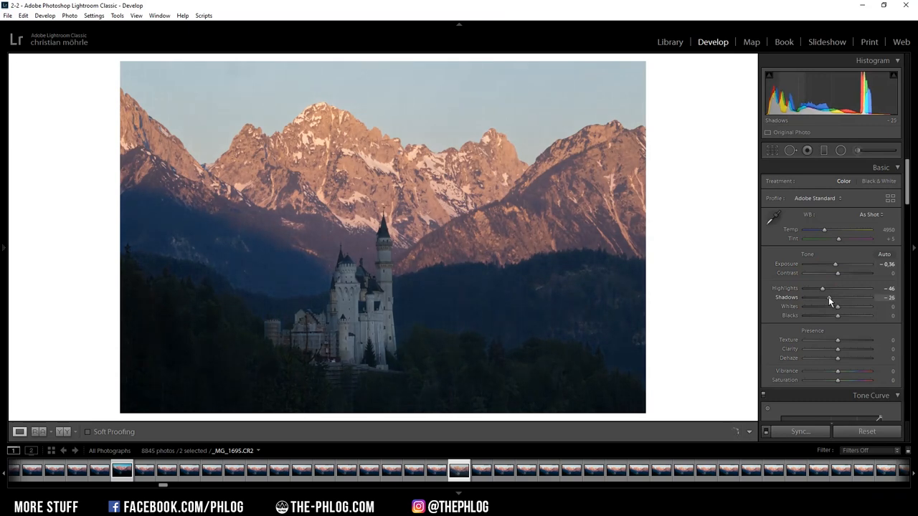
left_click_drag(837, 297, 822, 297)
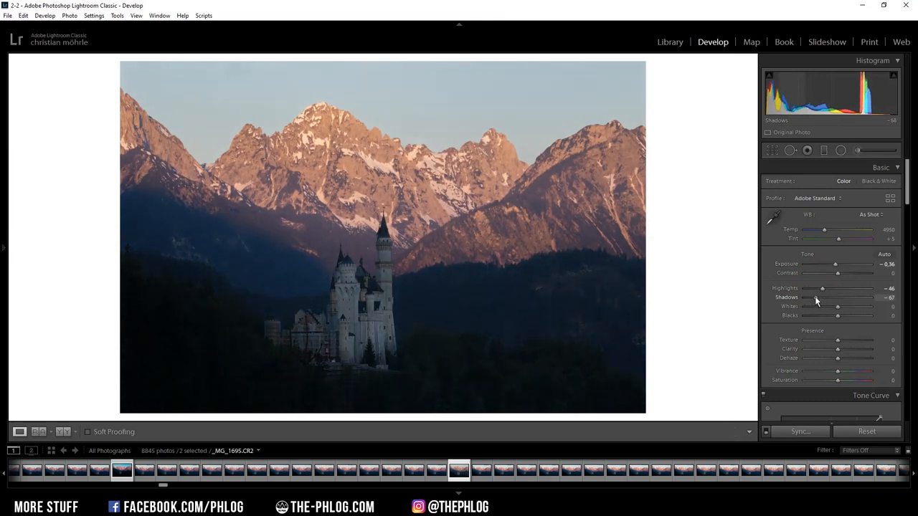
left_click_drag(823, 297, 827, 297)
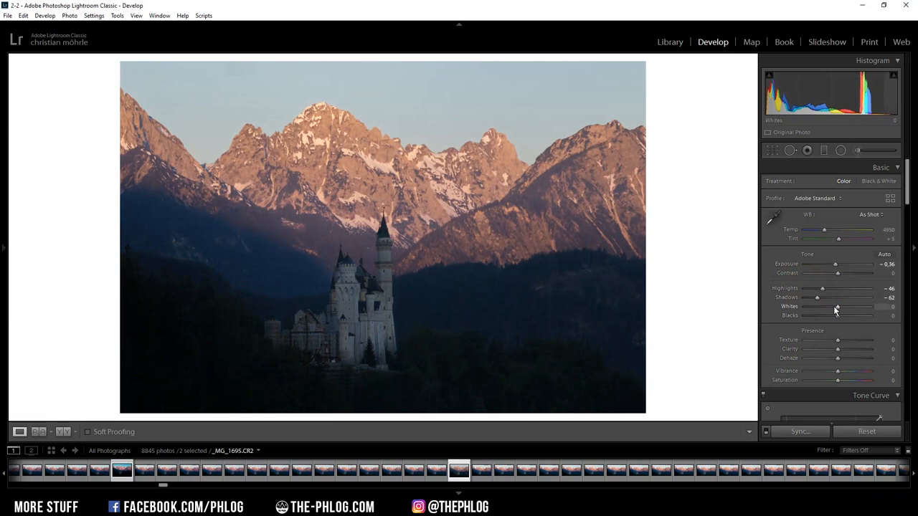
left_click_drag(836, 316, 832, 321)
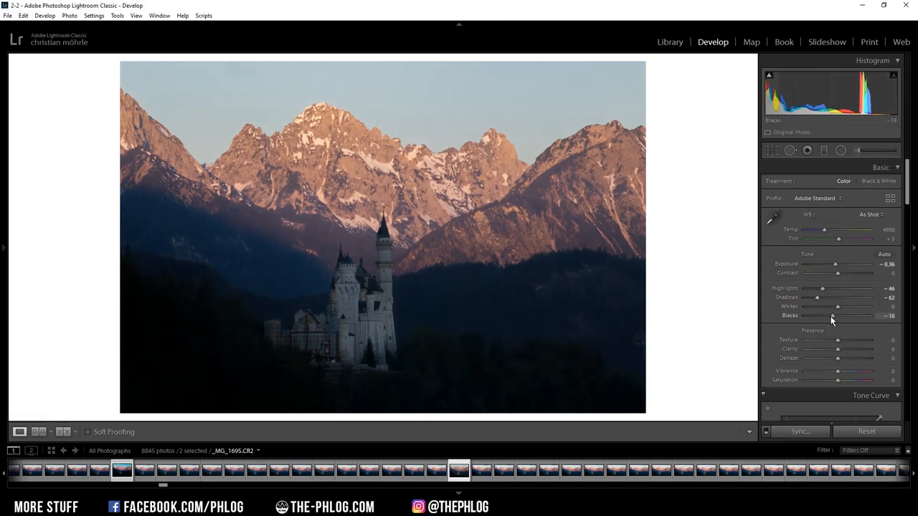
left_click_drag(825, 316, 828, 316)
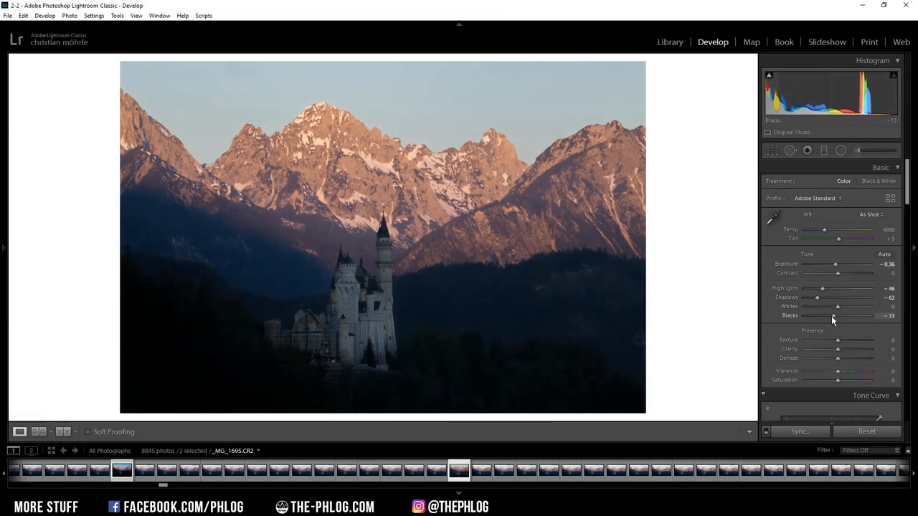
left_click_drag(834, 316, 832, 316)
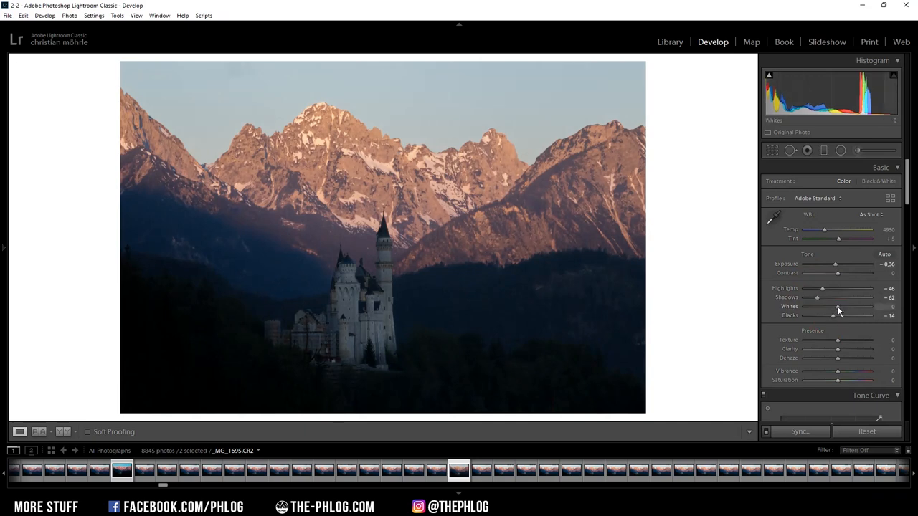
left_click_drag(822, 306, 842, 307)
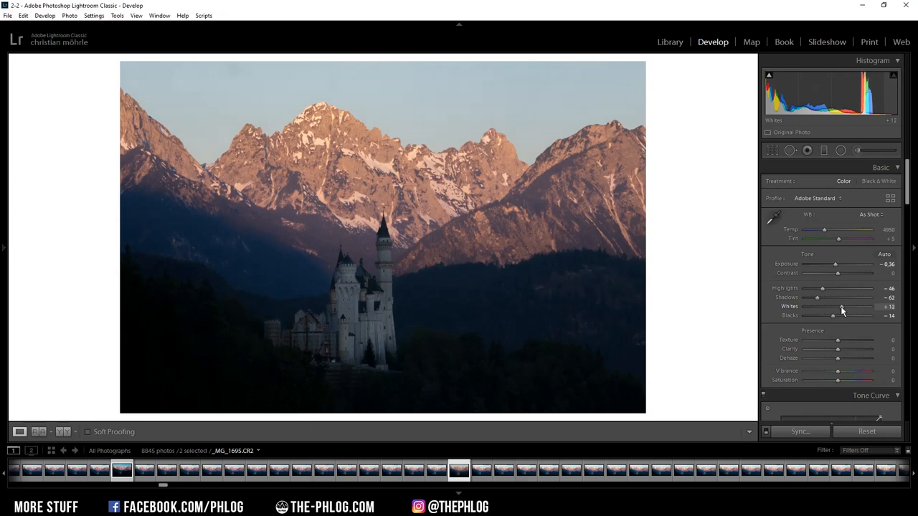
left_click_drag(835, 311, 850, 311)
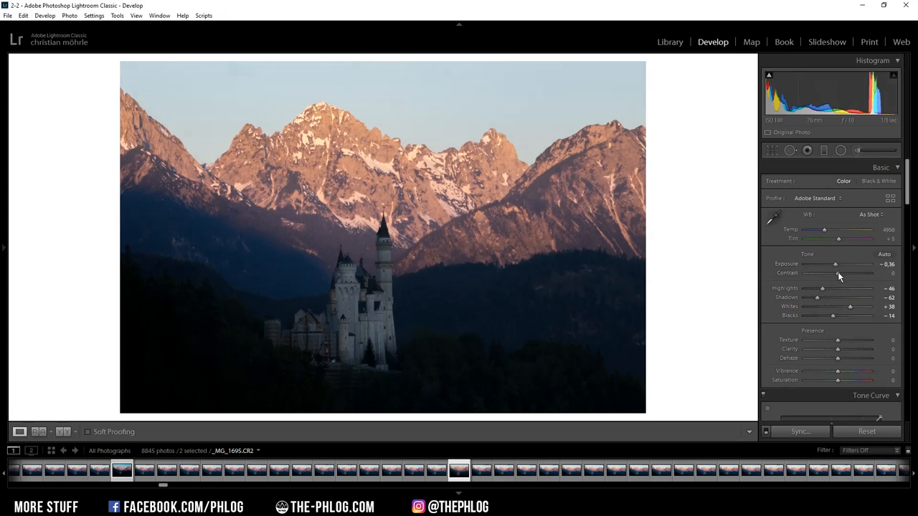
Set Contrast +20, Clarity +17, Texture -14 and Vibrance +12 in the Basic panel
left_click_drag(821, 273, 846, 273)
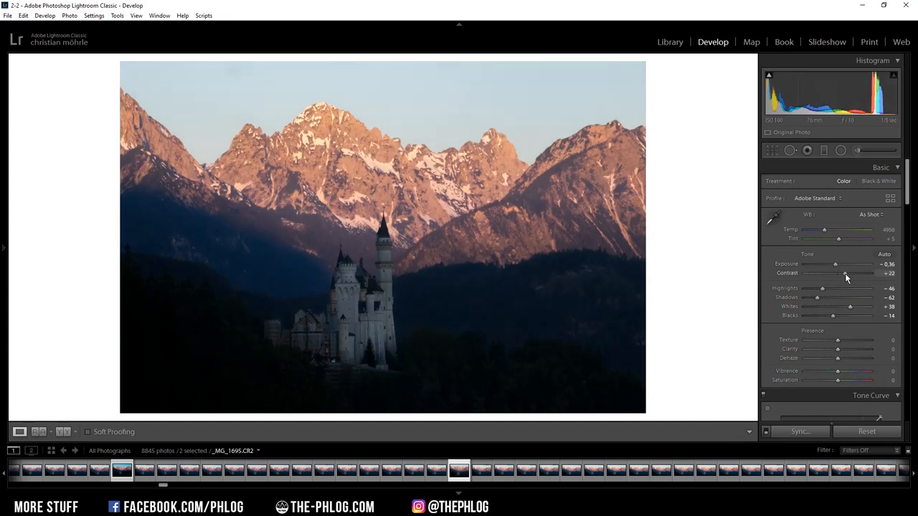
left_click_drag(836, 274, 832, 273)
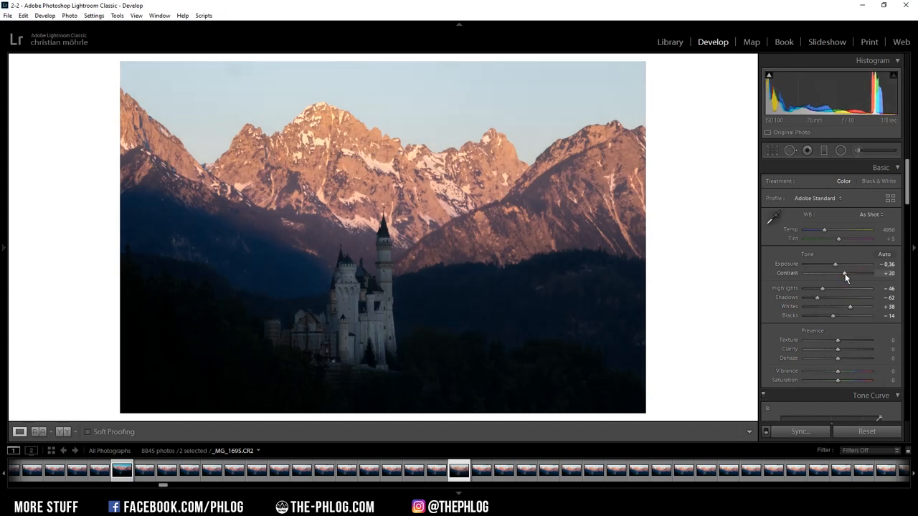
left_click_drag(838, 349, 846, 349)
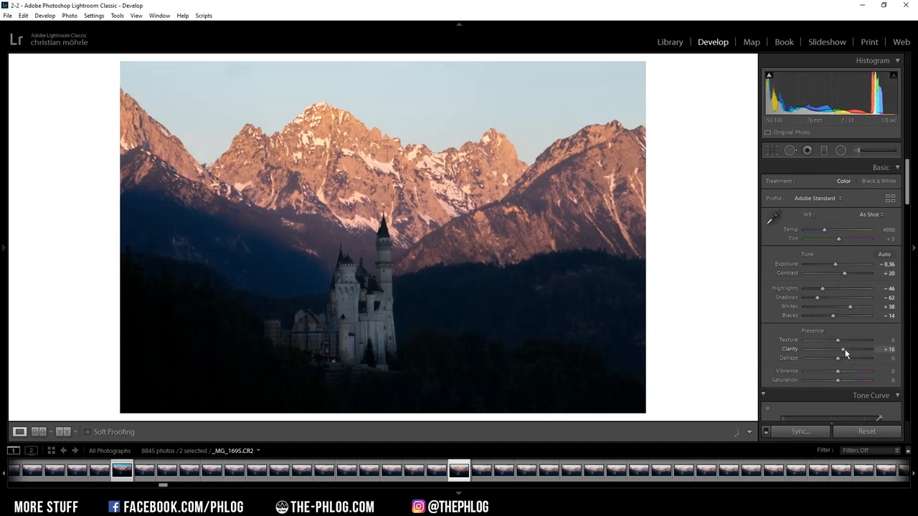
left_click_drag(840, 350, 847, 349)
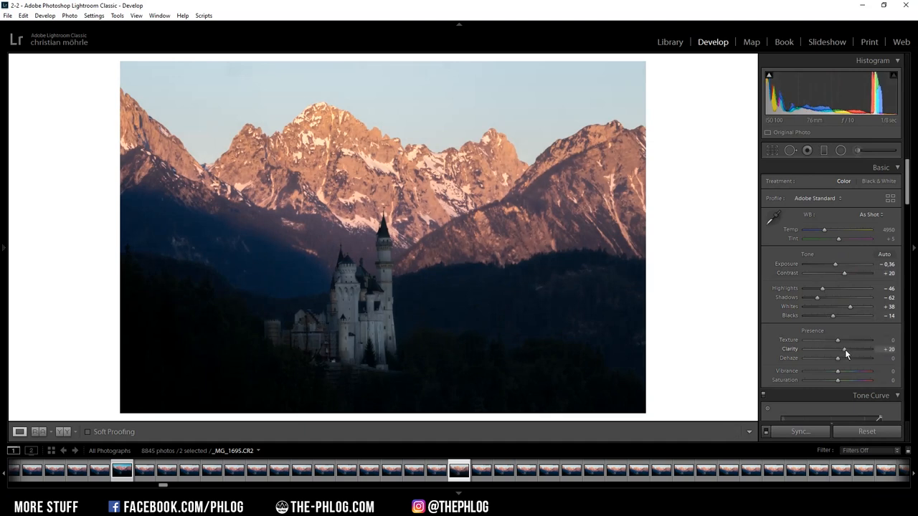
left_click_drag(846, 349, 838, 349)
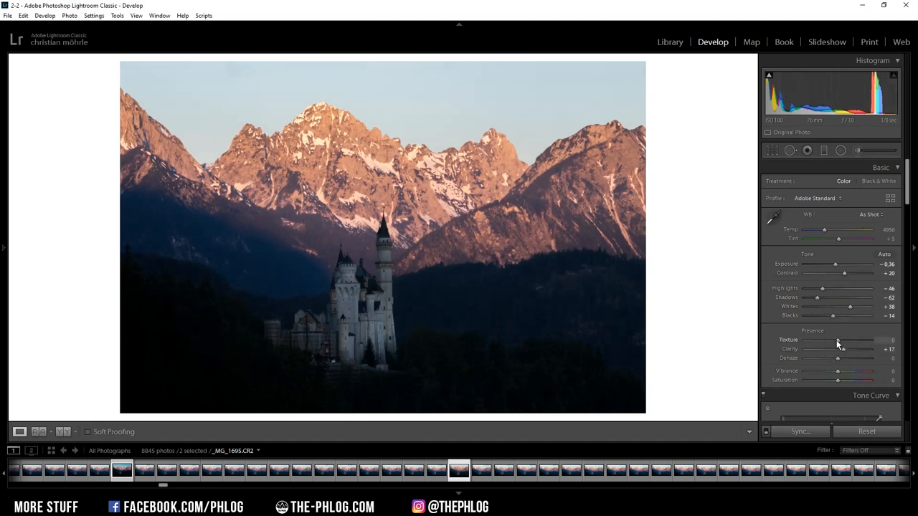
left_click_drag(839, 340, 834, 340)
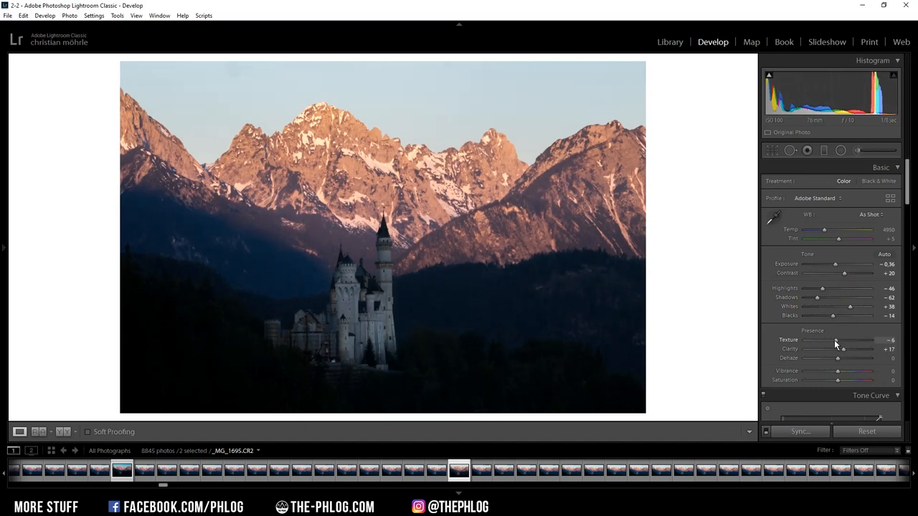
left_click_drag(835, 340, 834, 340)
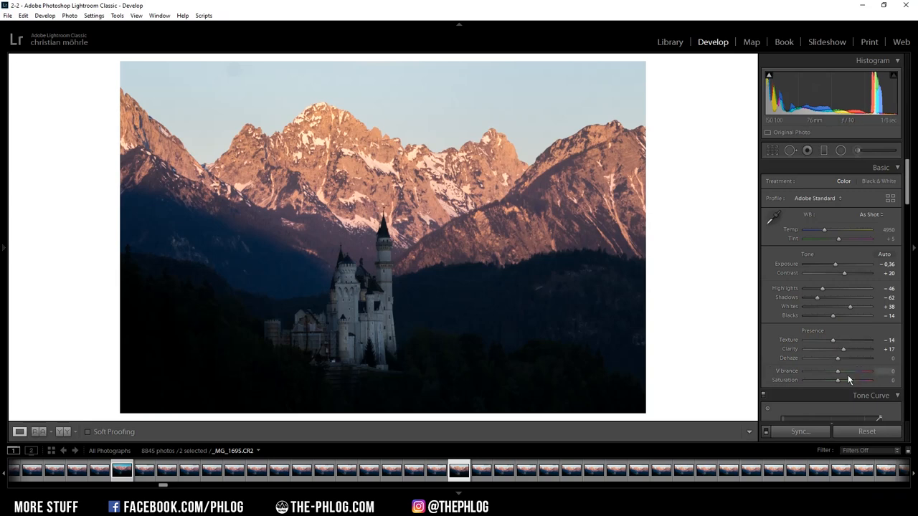
left_click_drag(838, 376, 841, 375)
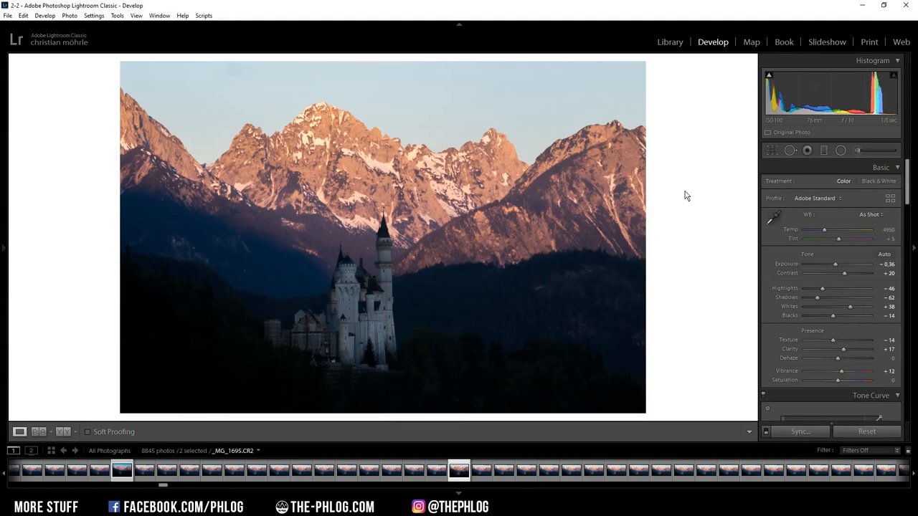
Add a Graduated Filter over the sky with a Color range mask at amount 100
left_click(823, 150)
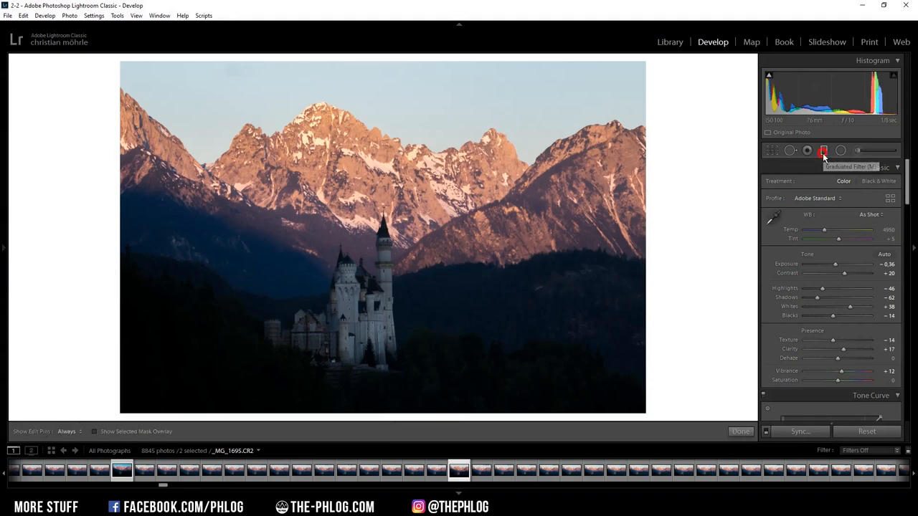
left_click(825, 150)
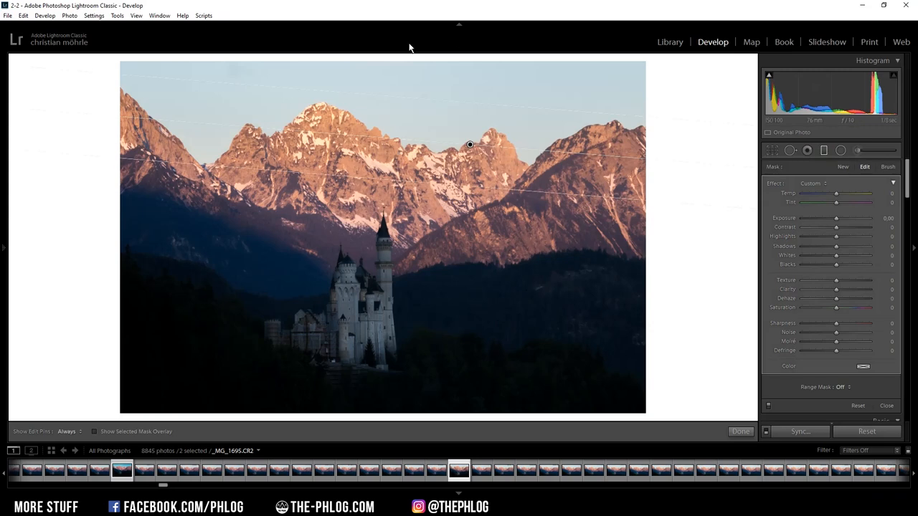
mouse_move(340, 139)
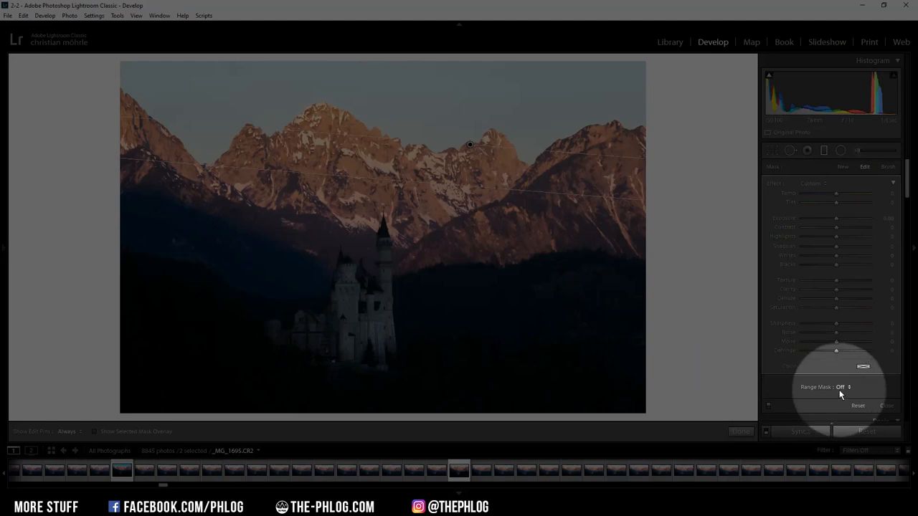
left_click(843, 387)
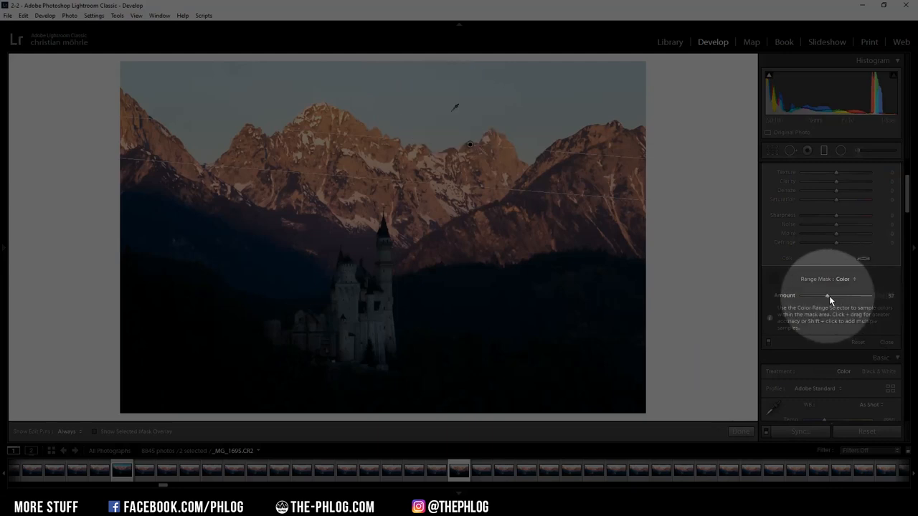
left_click_drag(829, 295, 854, 294)
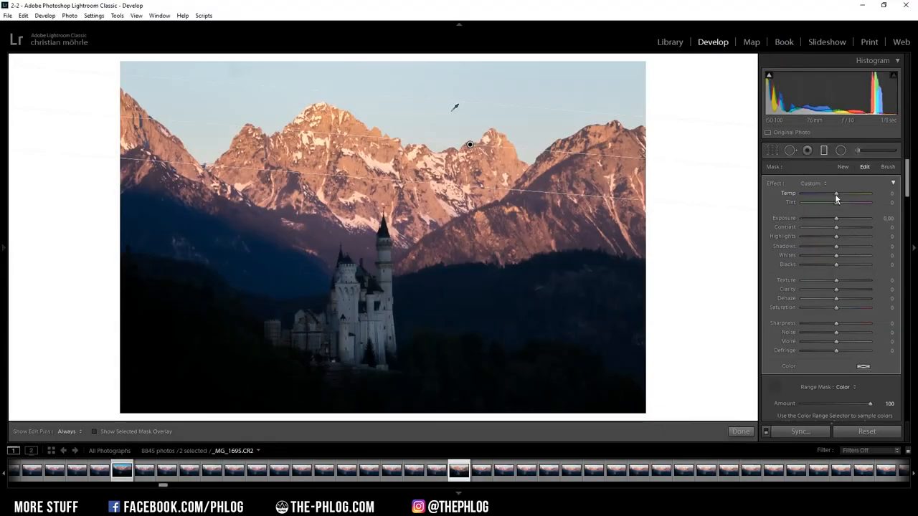
Set the filter's Temp to -42 and Exposure to -0.25
left_click_drag(839, 193, 830, 193)
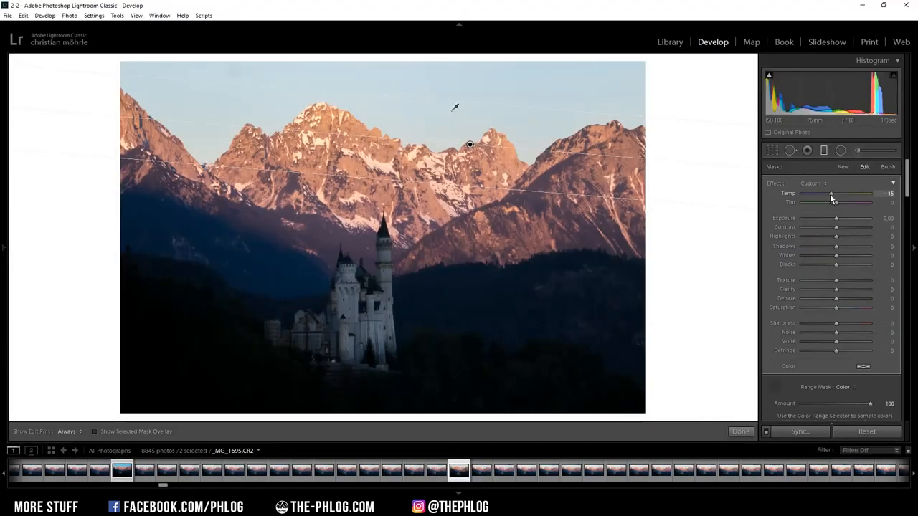
left_click_drag(837, 194, 825, 193)
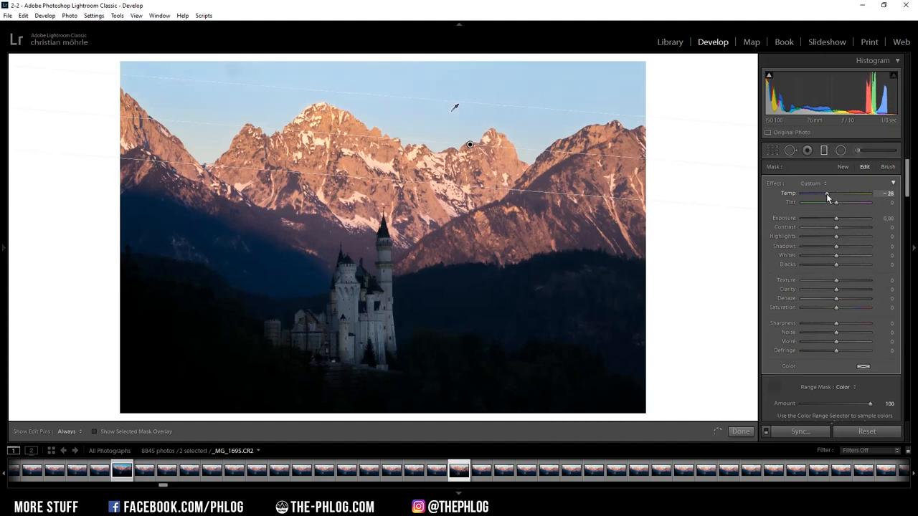
left_click_drag(839, 194, 823, 193)
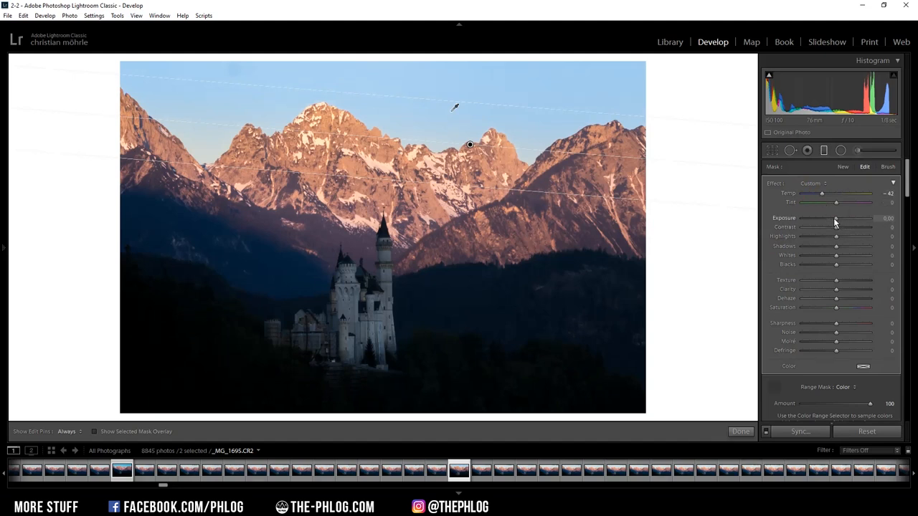
left_click_drag(837, 218, 834, 218)
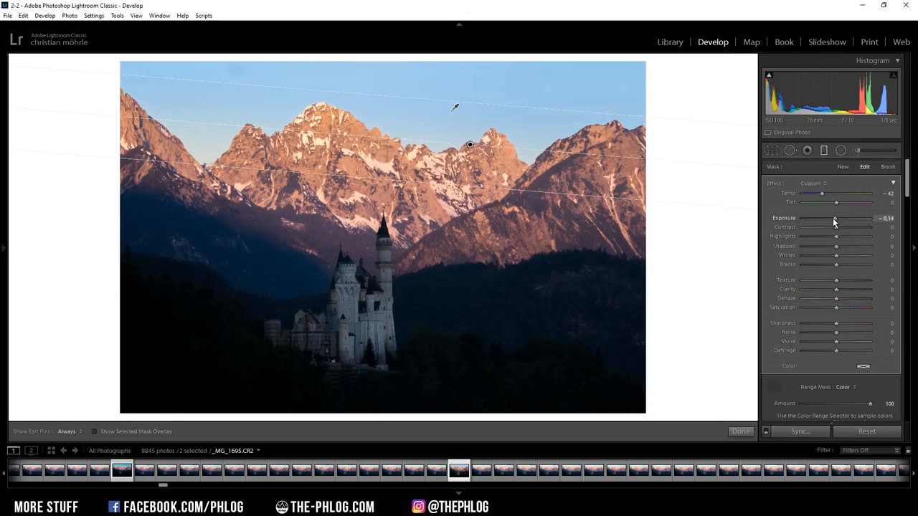
left_click_drag(835, 218, 818, 218)
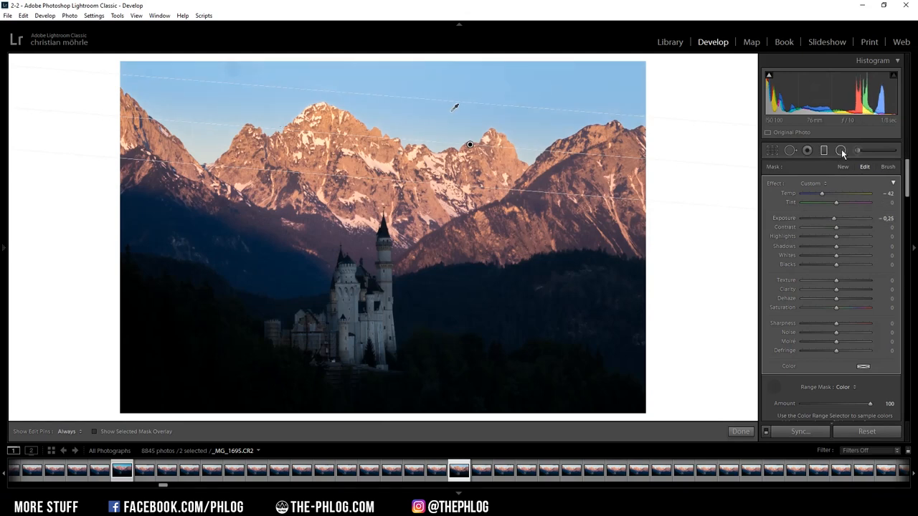
Add a colour-range-masked radial filter on the castle, raising Exposure to about +0.60
left_click(841, 150)
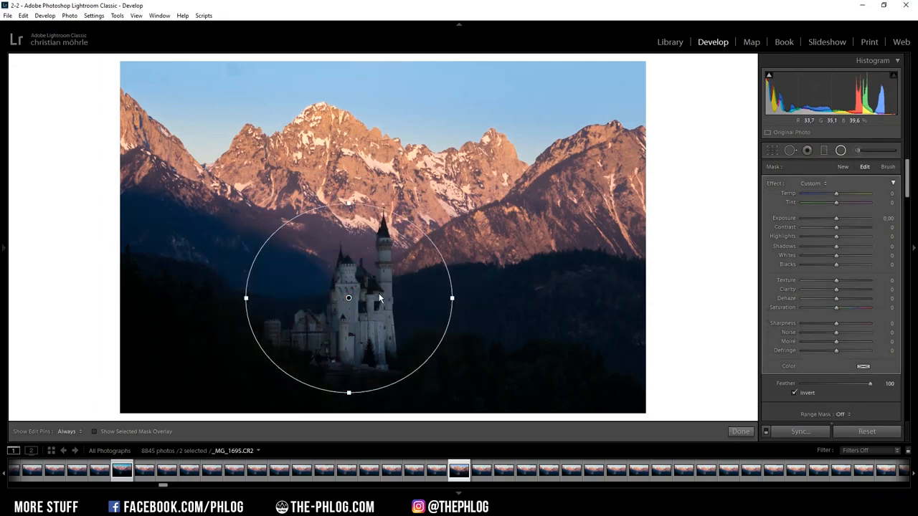
left_click(847, 340)
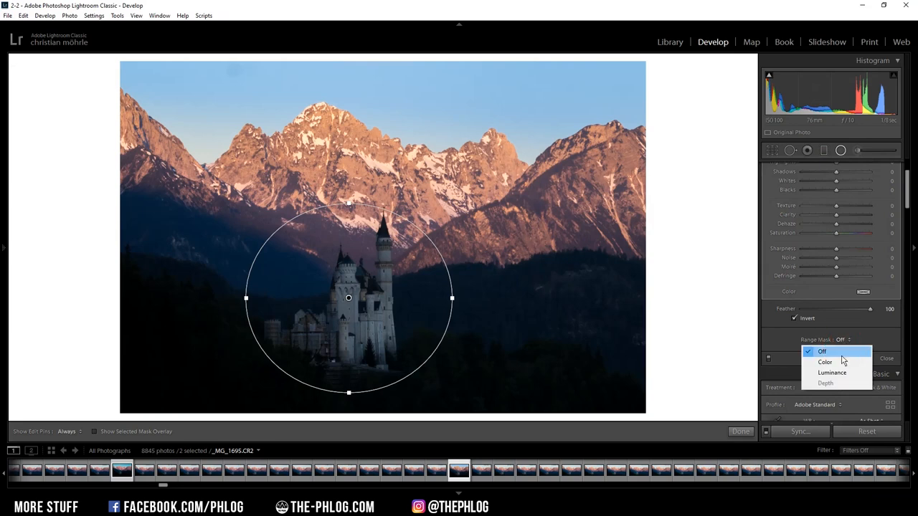
left_click(826, 362)
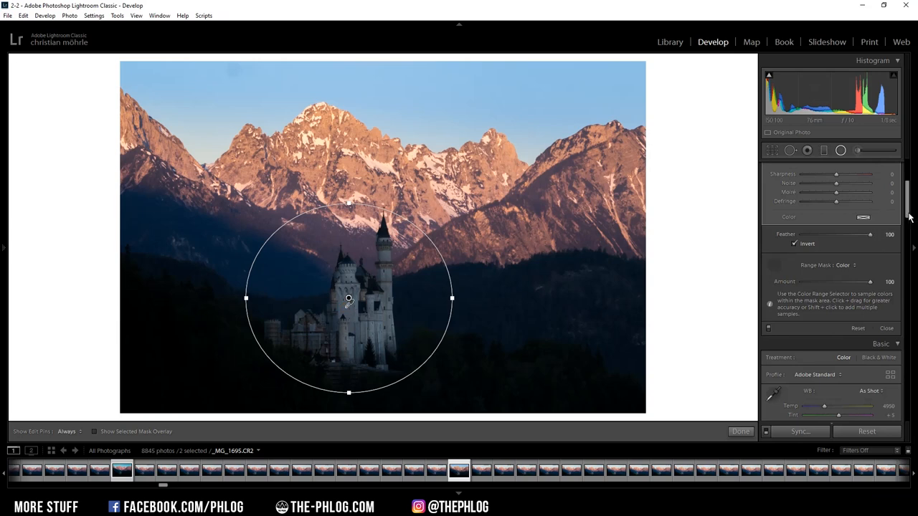
left_click(865, 166)
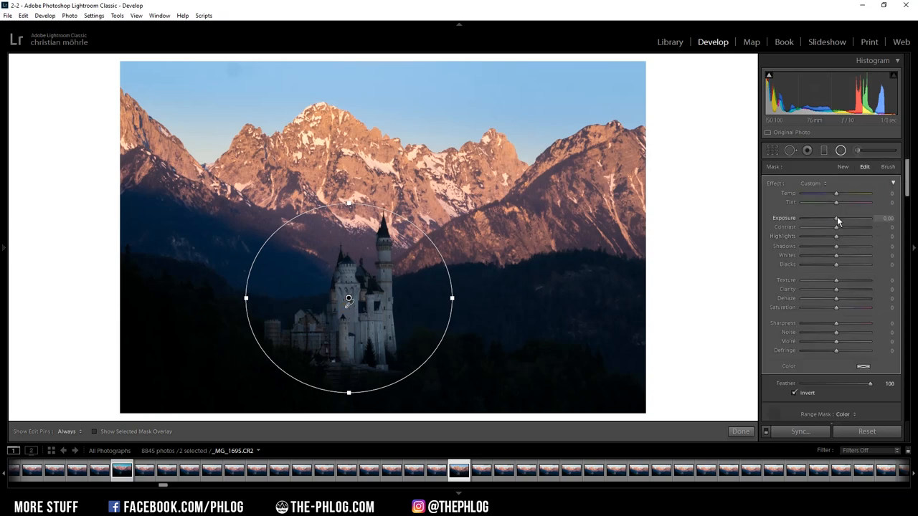
left_click_drag(836, 218, 846, 219)
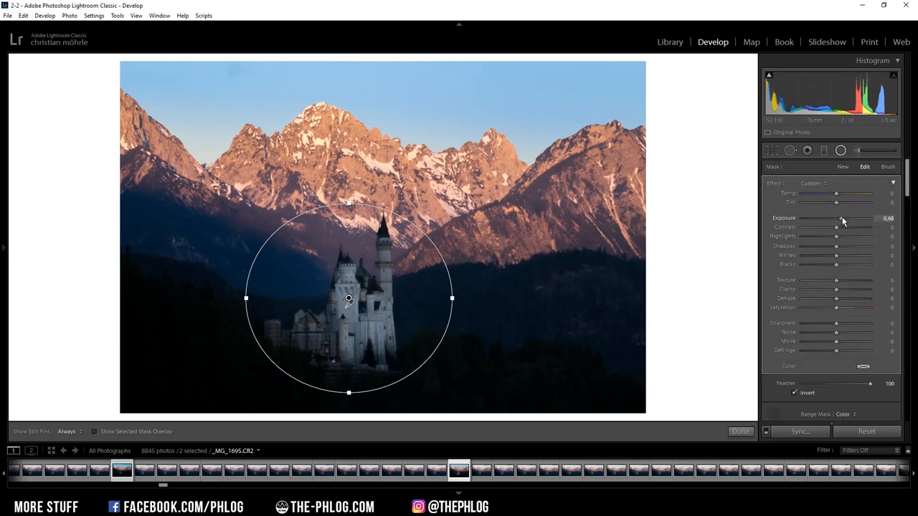
mouse_move(841, 150)
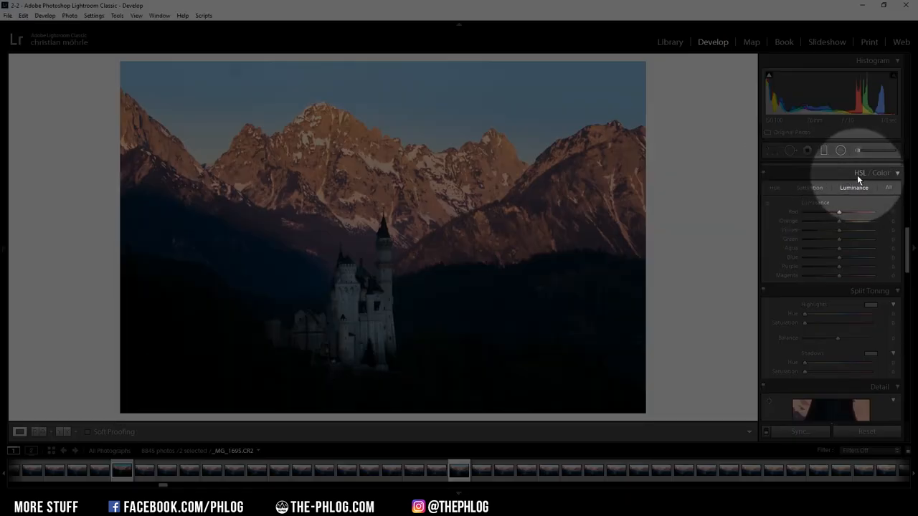
In HSL, shift Orange hue to -14 and boost Red saturation to +35
left_click(775, 187)
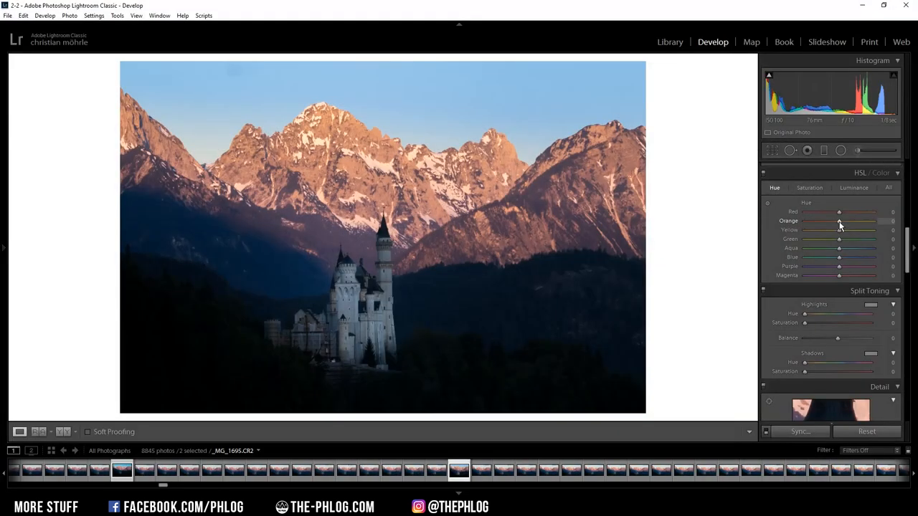
left_click_drag(840, 221, 835, 221)
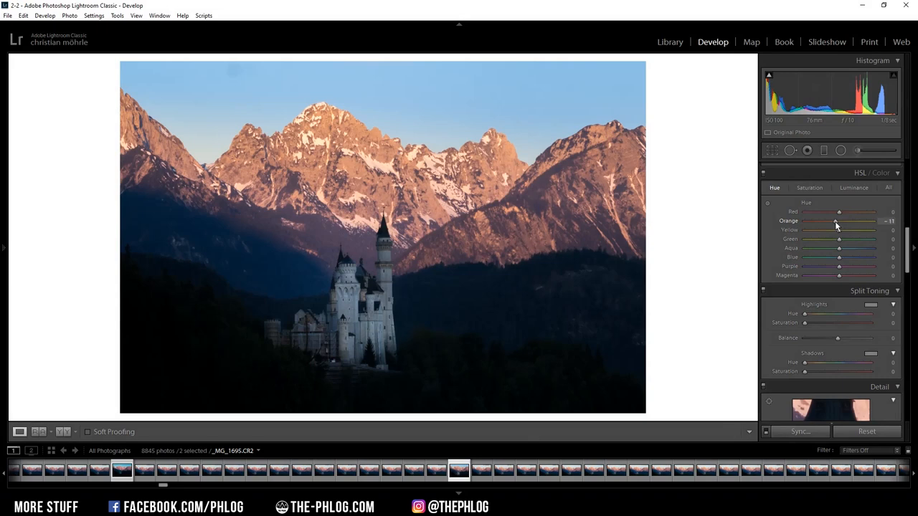
left_click_drag(839, 221, 836, 221)
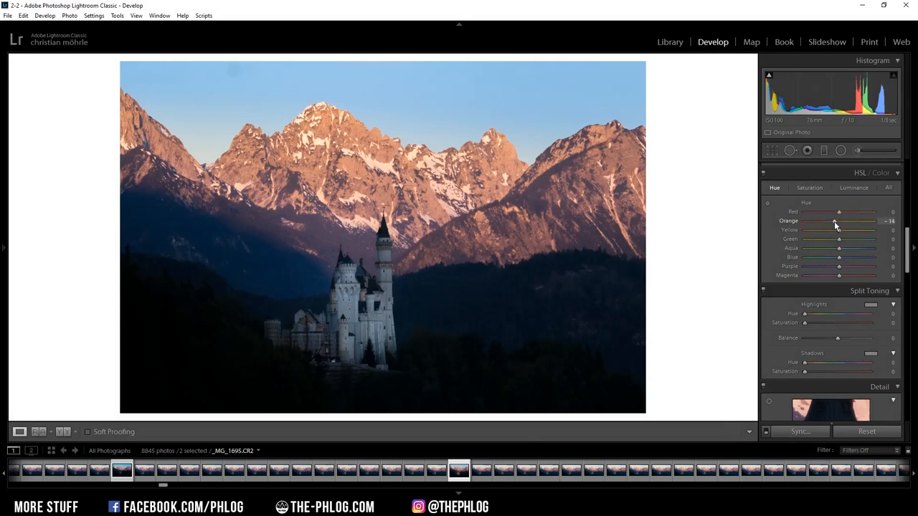
left_click(809, 188)
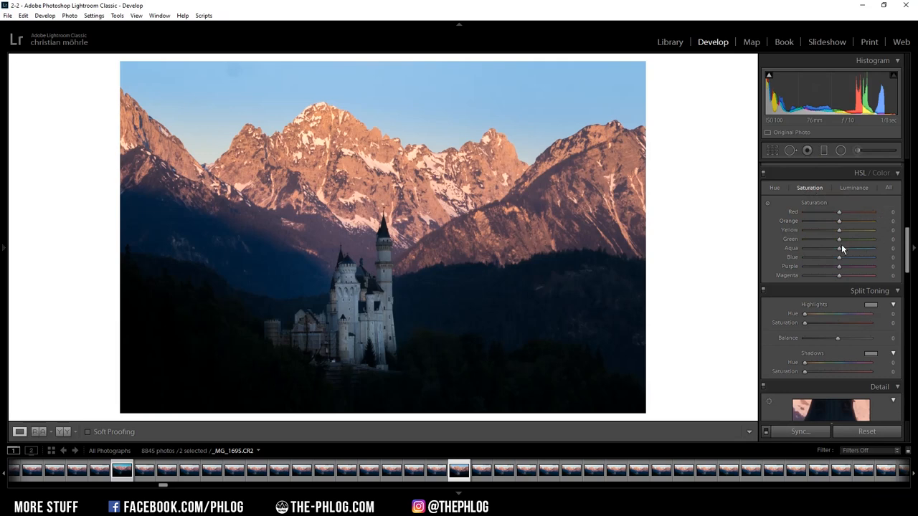
left_click_drag(839, 212, 864, 211)
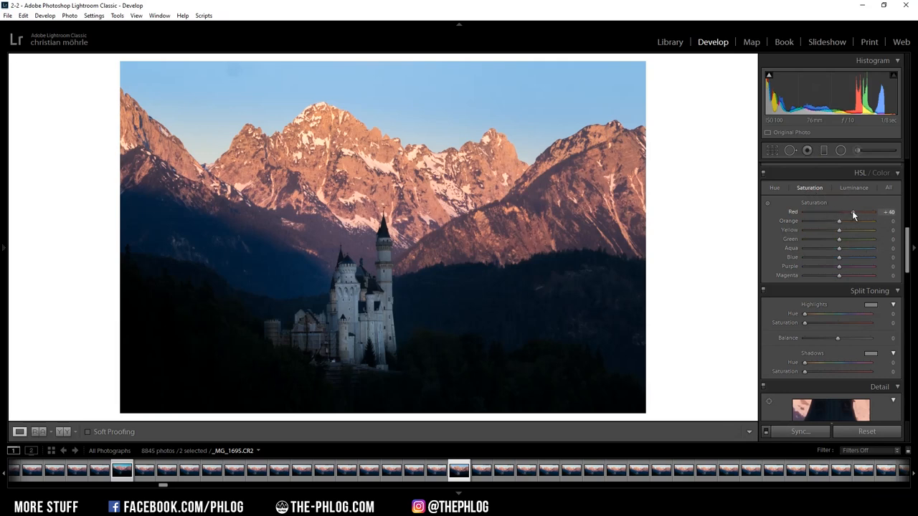
left_click_drag(839, 212, 841, 212)
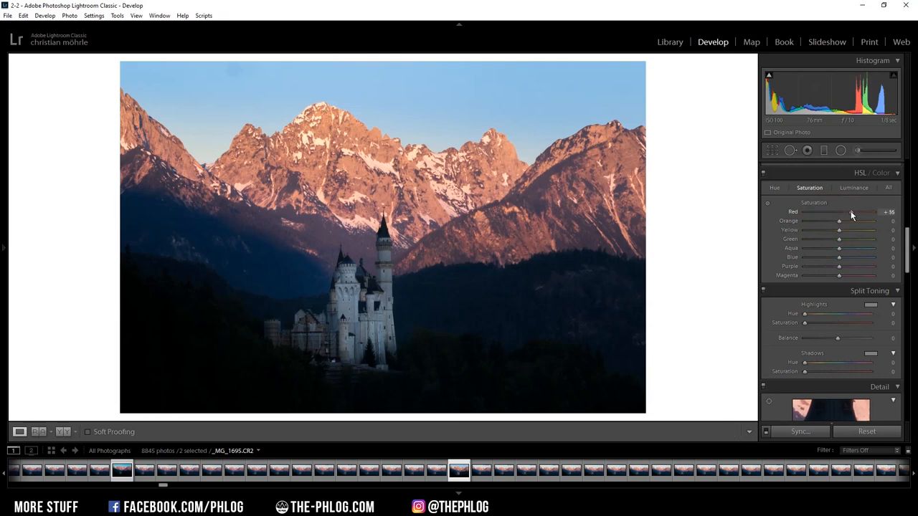
left_click_drag(839, 212, 843, 213)
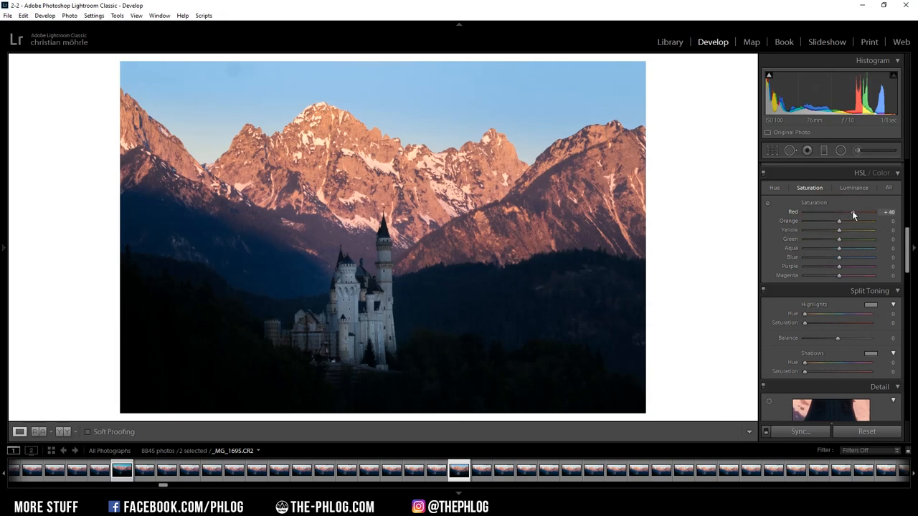
left_click_drag(839, 257, 837, 258)
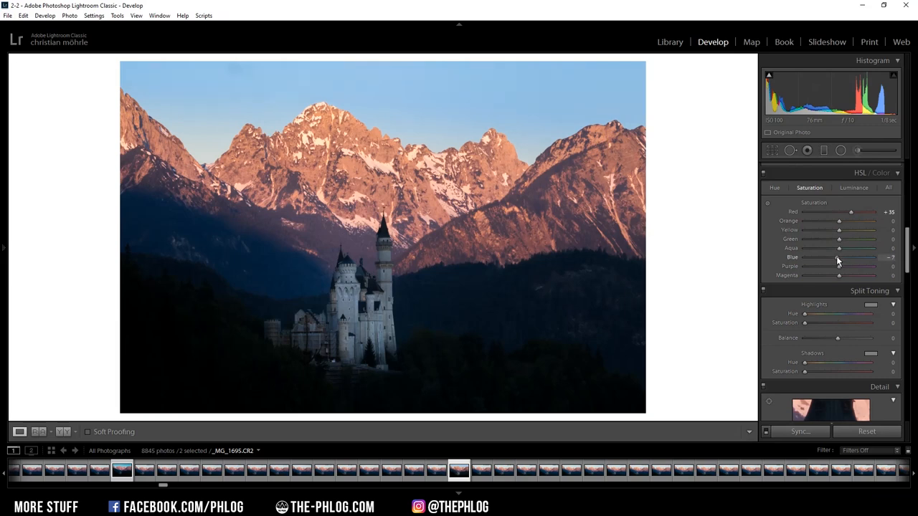
Lower Blue saturation to -13 and Blue luminance to -22
left_click_drag(860, 256, 836, 257)
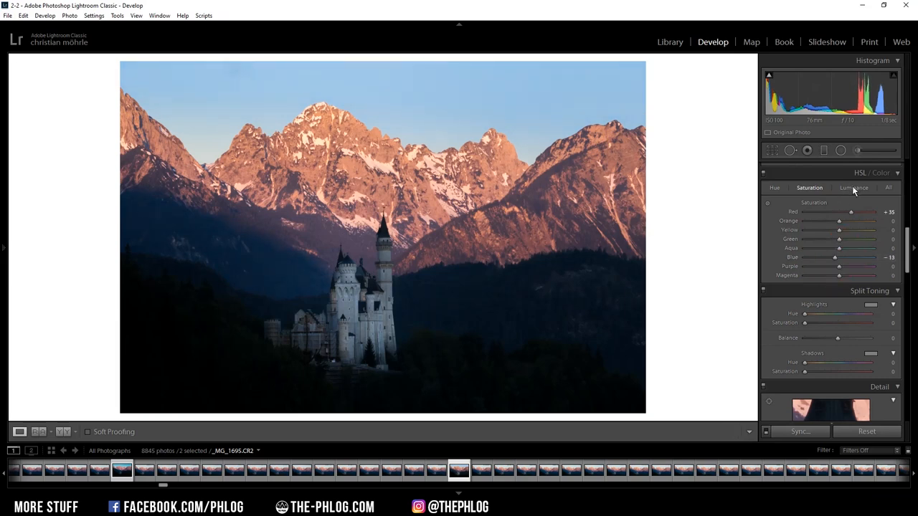
left_click(854, 187)
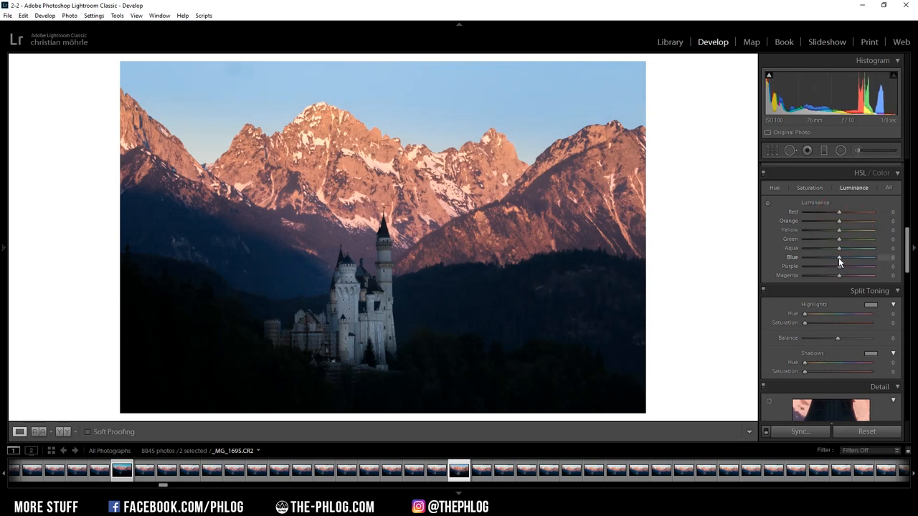
left_click_drag(839, 257, 828, 257)
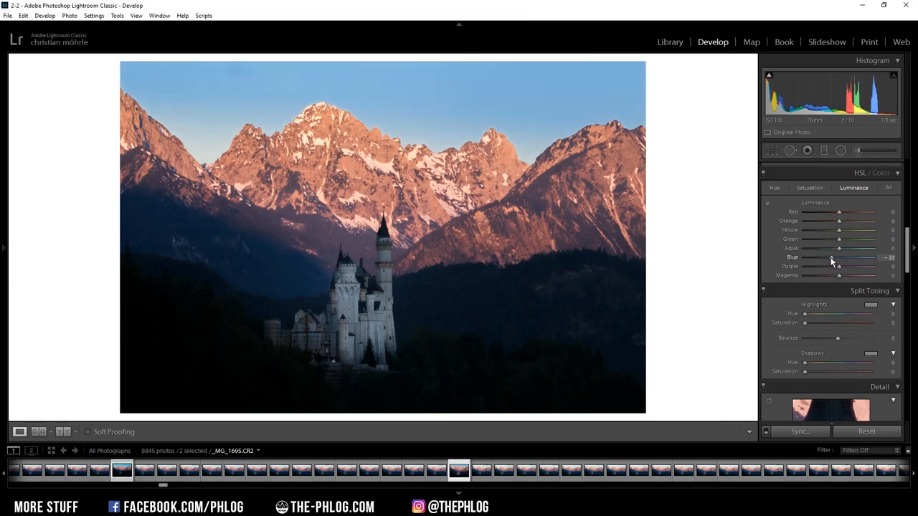
left_click_drag(832, 257, 834, 257)
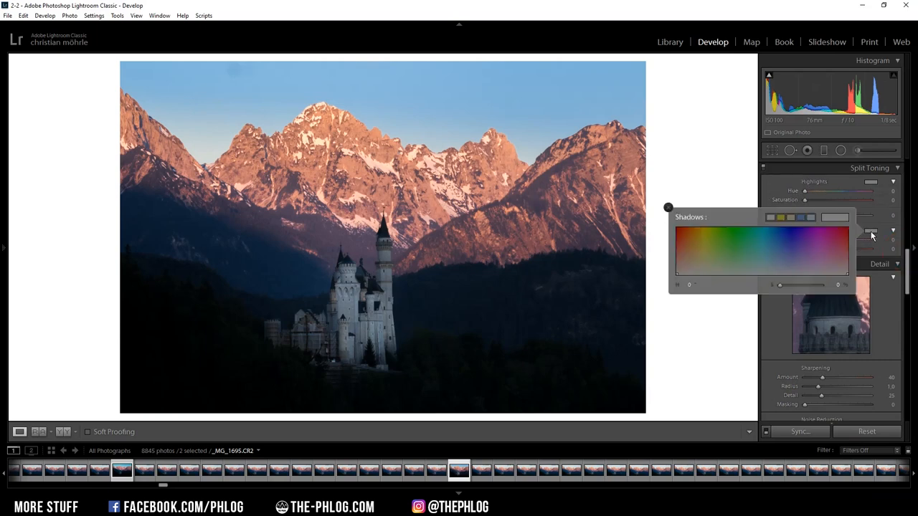
Tint the shadows blue (hue 218, saturation 11) and increase the sharpening Detail
left_click(779, 272)
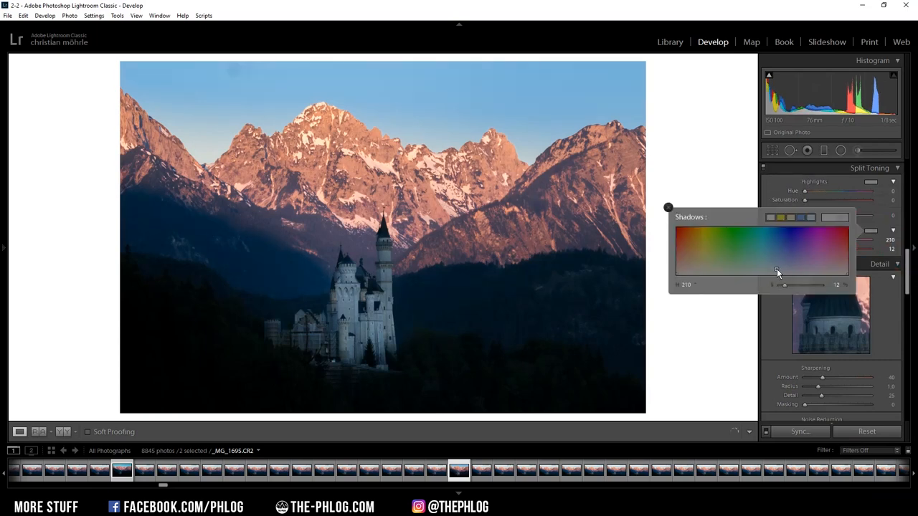
left_click_drag(778, 273, 780, 273)
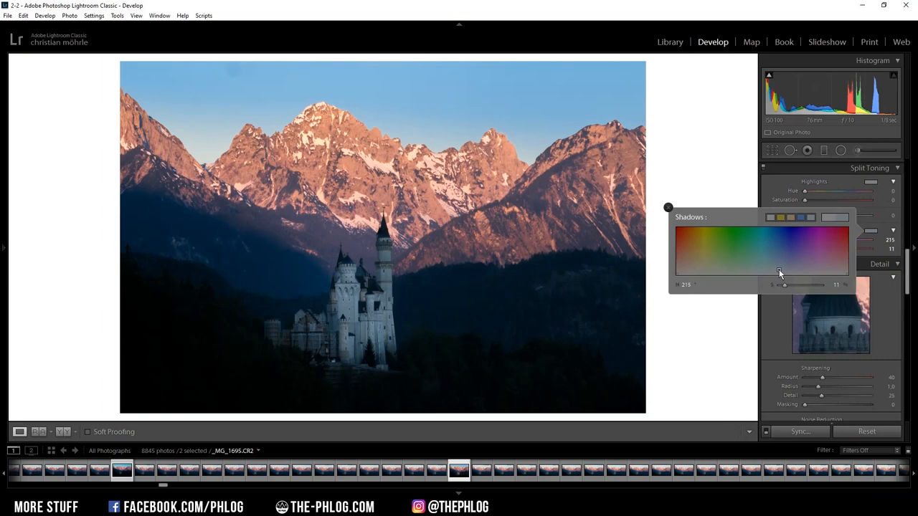
left_click_drag(779, 273, 782, 273)
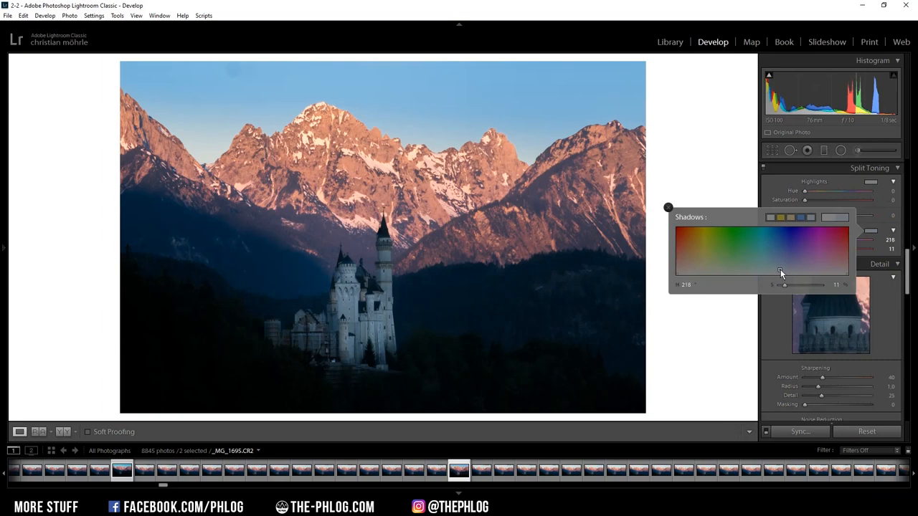
left_click_drag(780, 274, 784, 246)
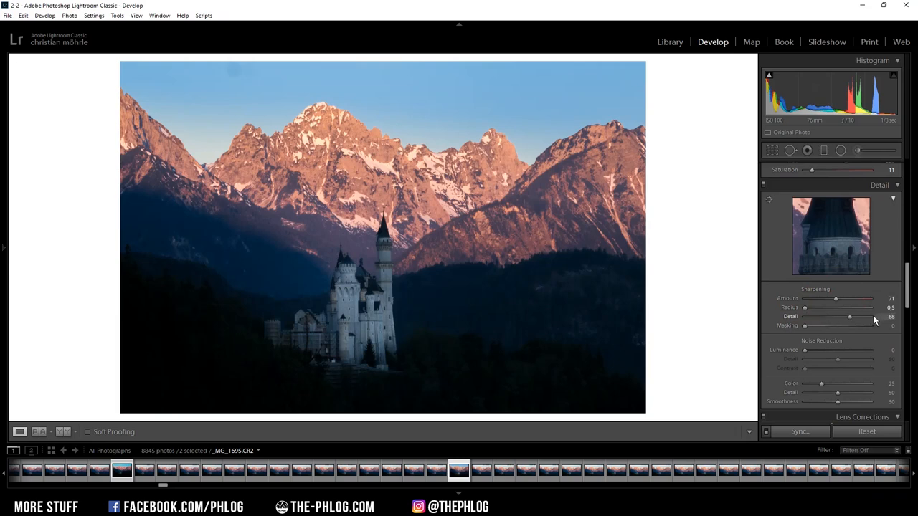
left_click_drag(805, 326, 861, 326)
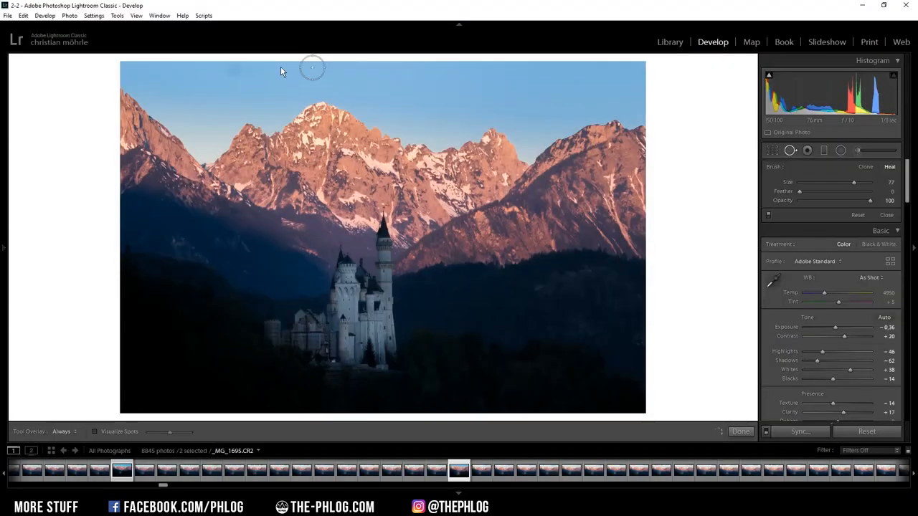
Place a size-77 healing spot on the dust speck in the upper-left sky
left_click(235, 71)
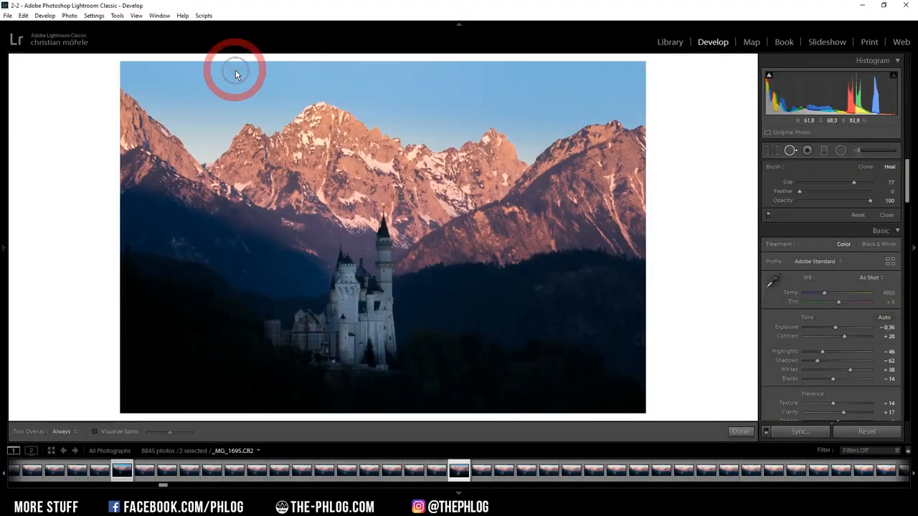
left_click(235, 70)
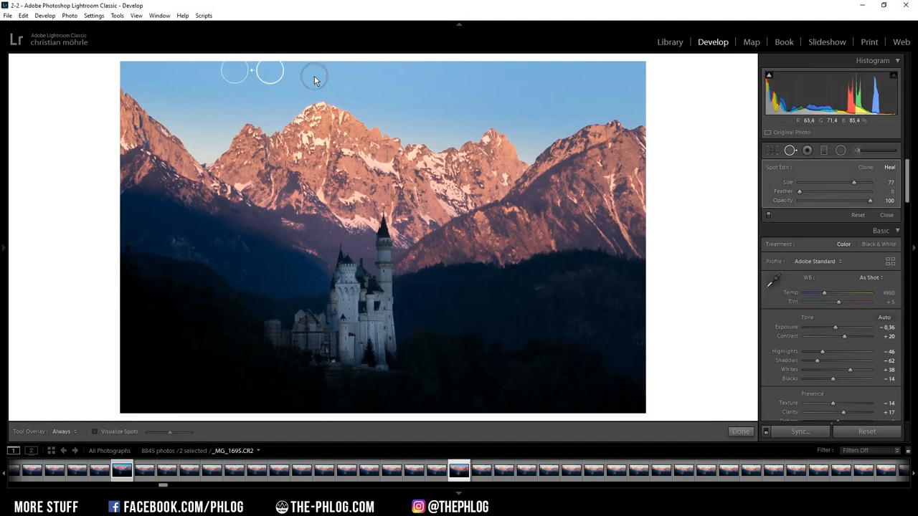